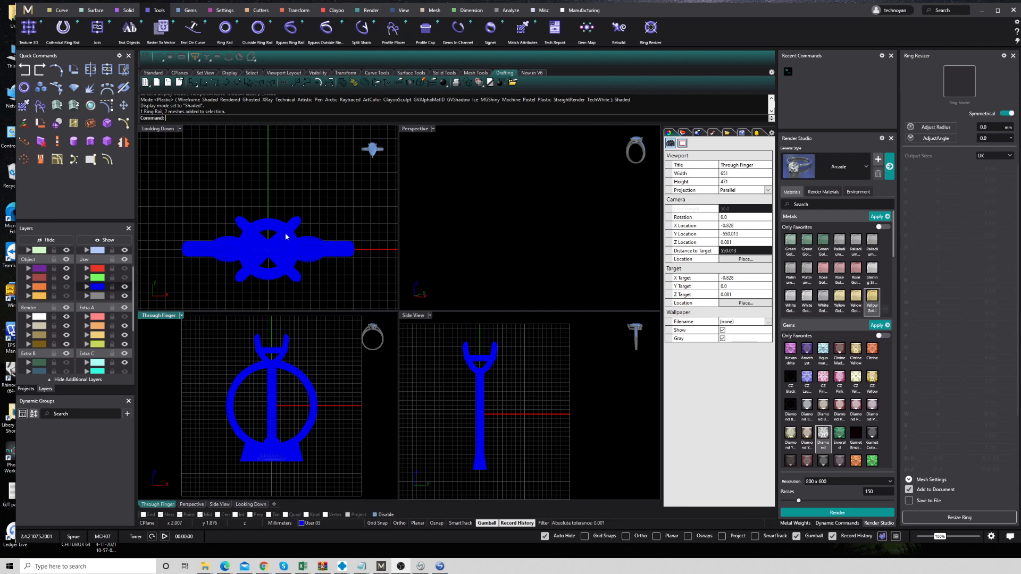
mouse_move(325, 207)
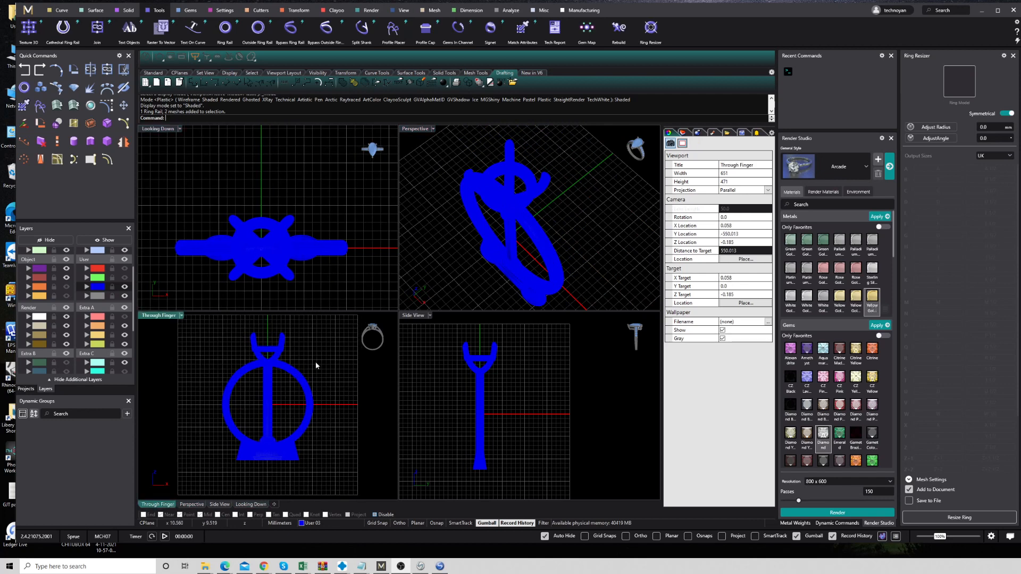
mouse_move(165, 158)
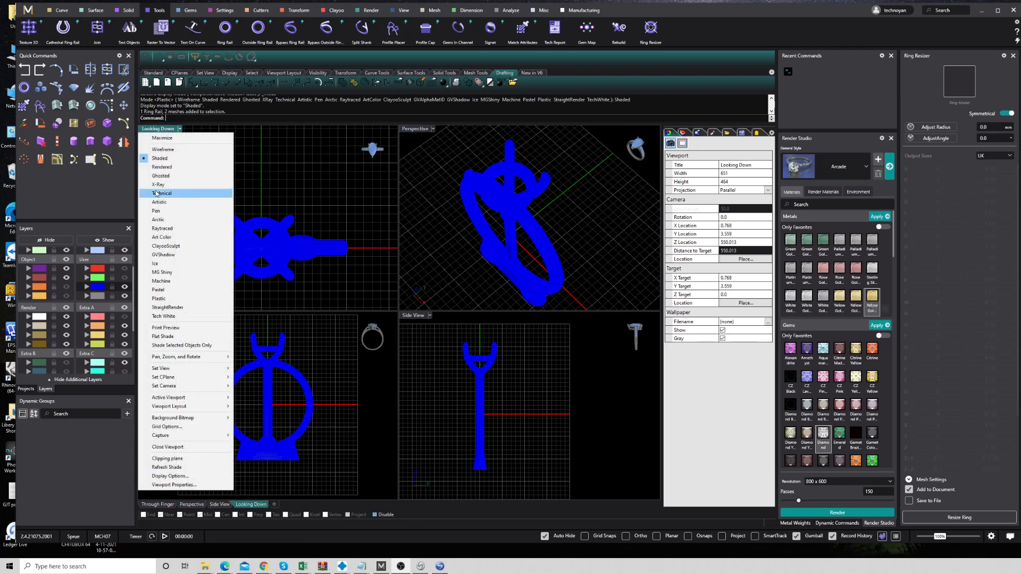
mouse_move(162, 149)
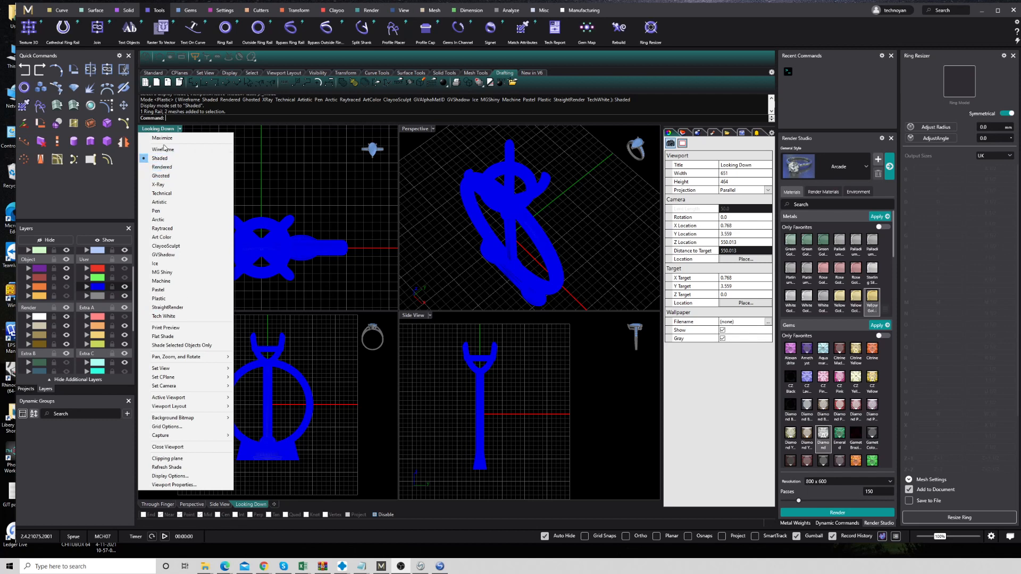
mouse_move(166, 319)
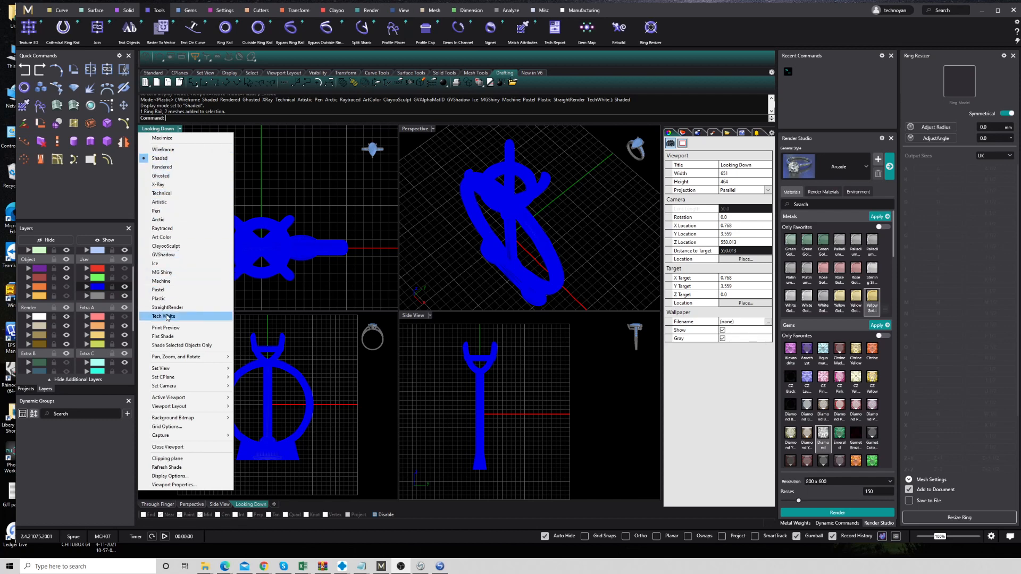
left_click(164, 317)
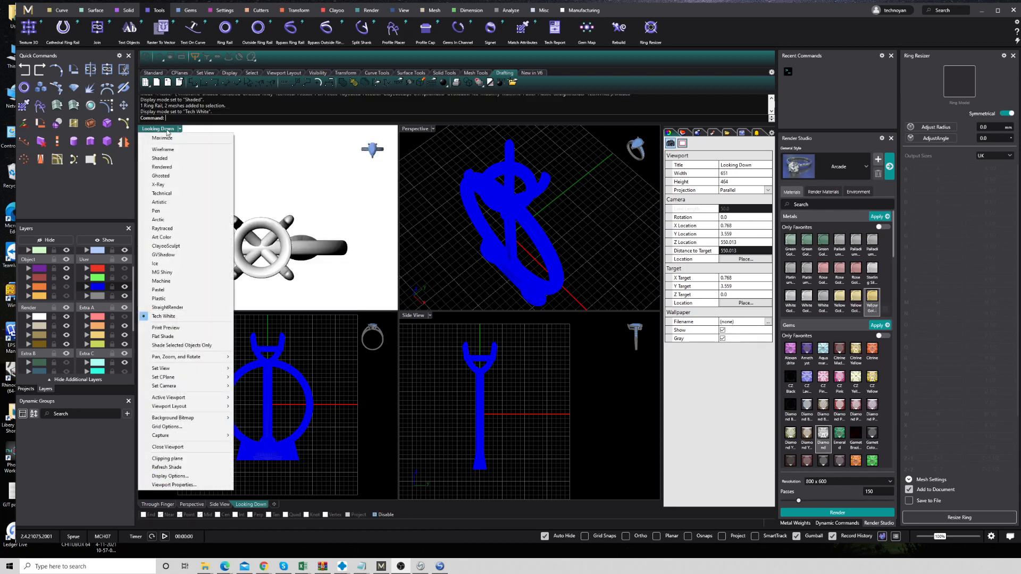
mouse_move(159, 158)
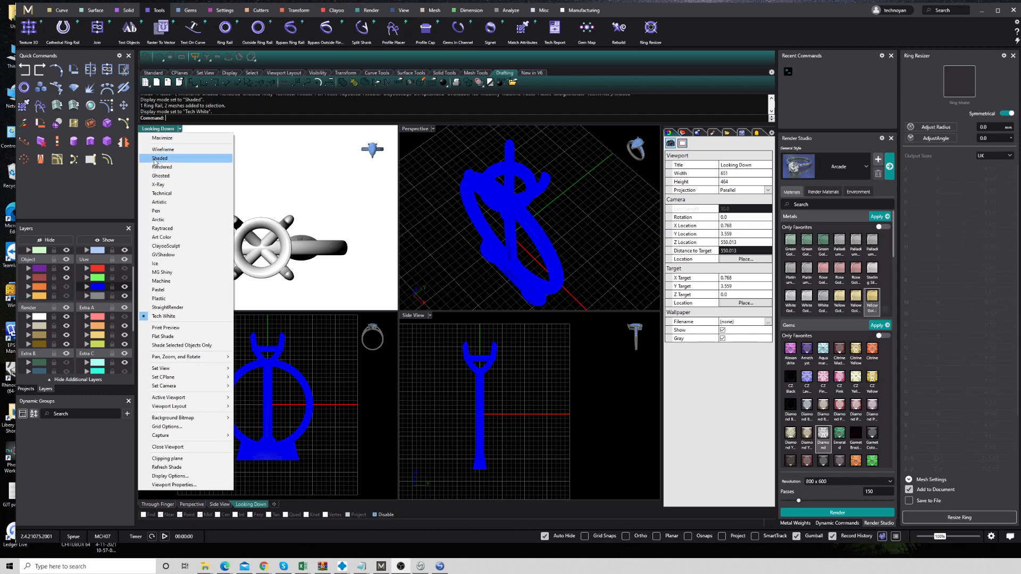
left_click(159, 159)
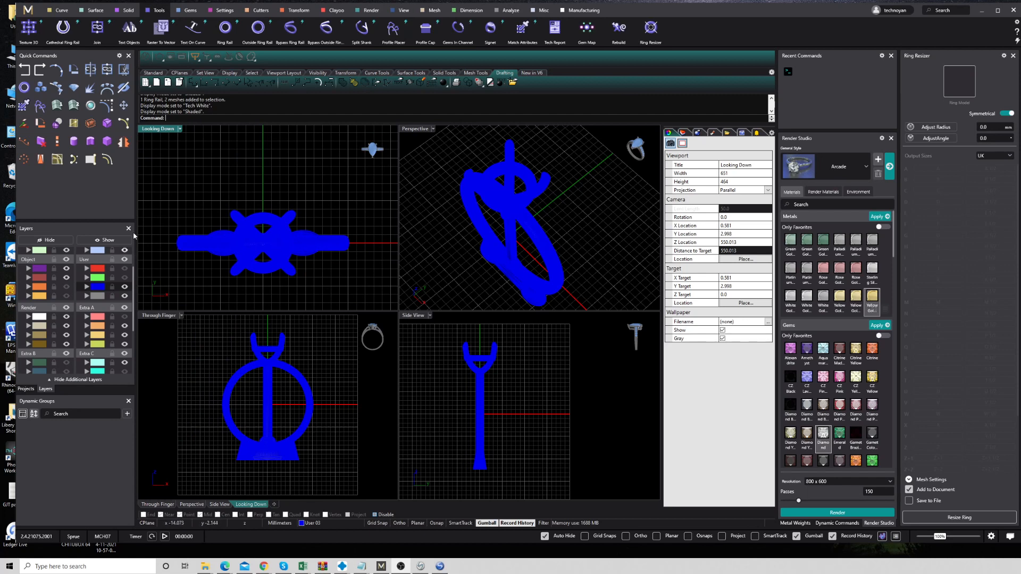
mouse_move(169, 132)
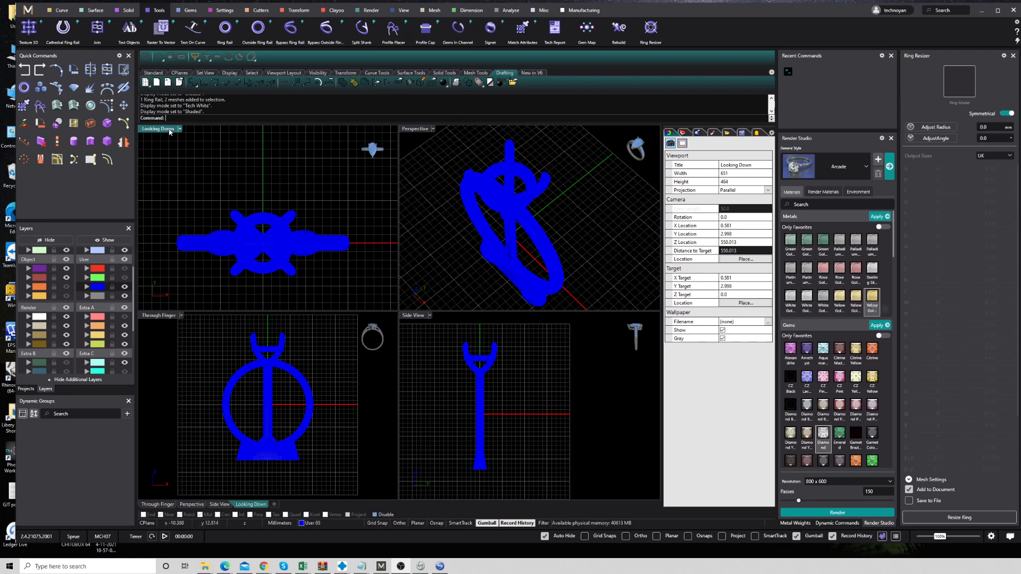
Bring up the Display Options for the Shaded mode from the top viewport title.
left_click(179, 129)
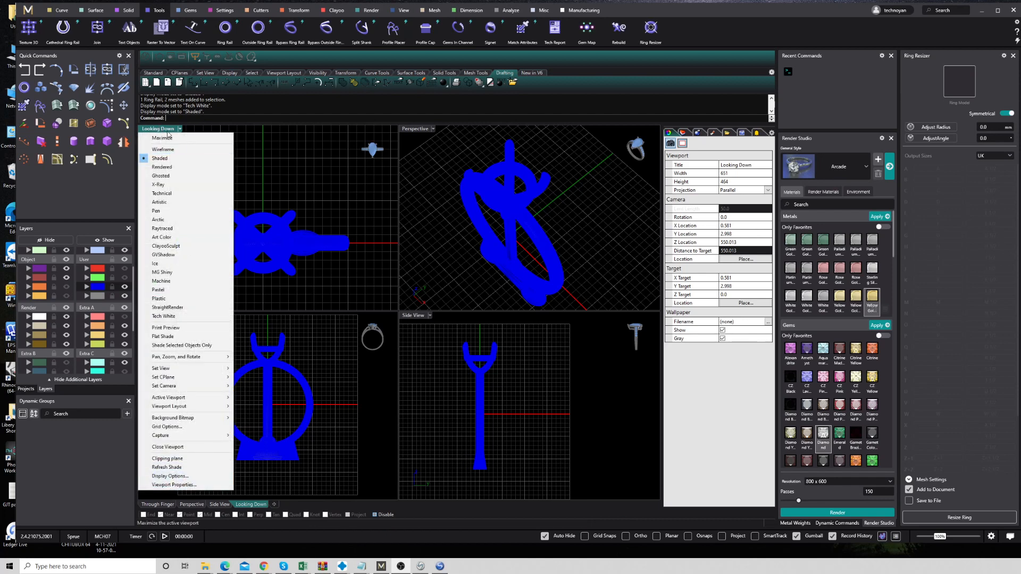
left_click(161, 137)
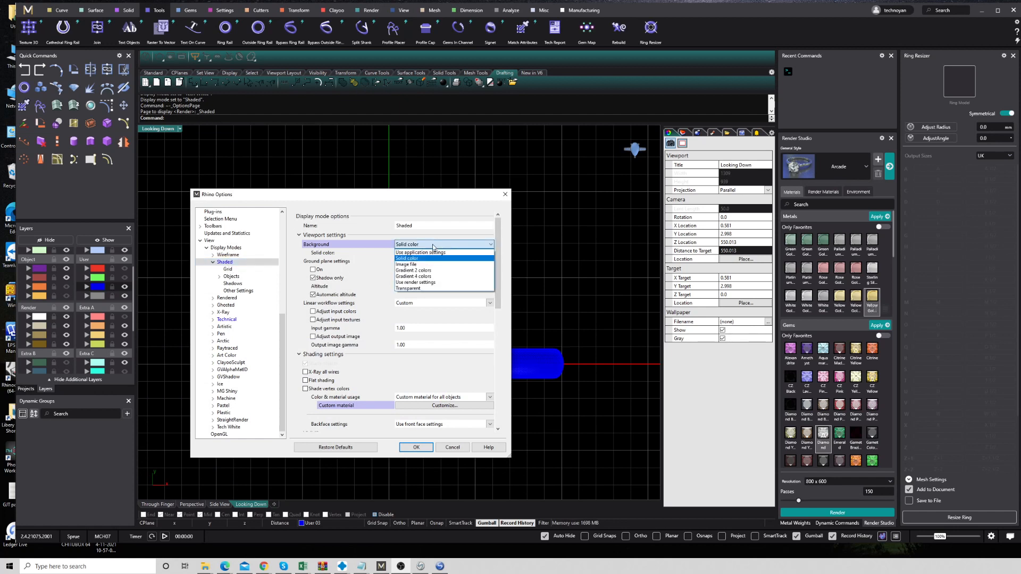
Under Viewport settings, set the Shaded background to Solid color instead of application settings.
left_click(421, 252)
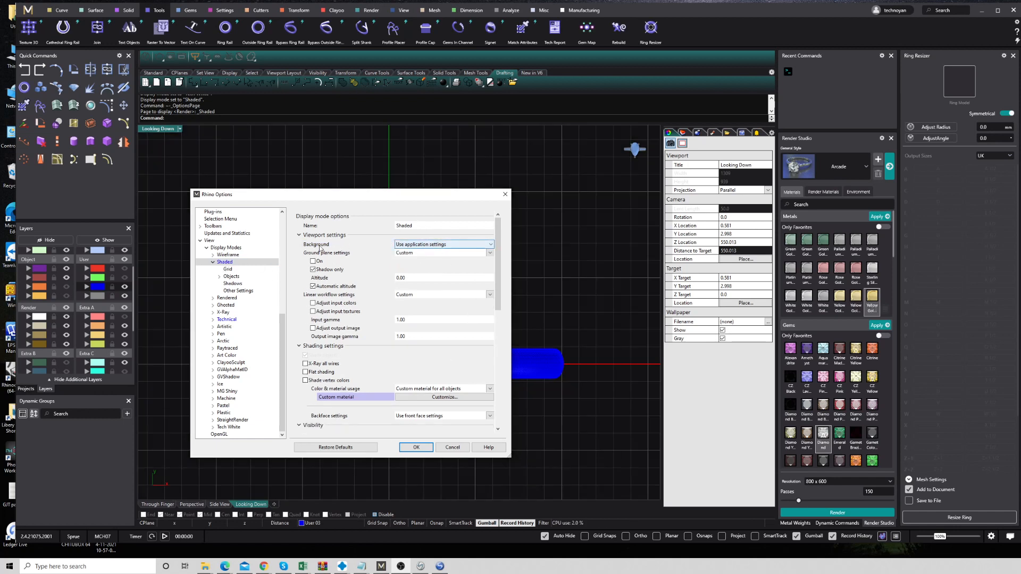
left_click(300, 235)
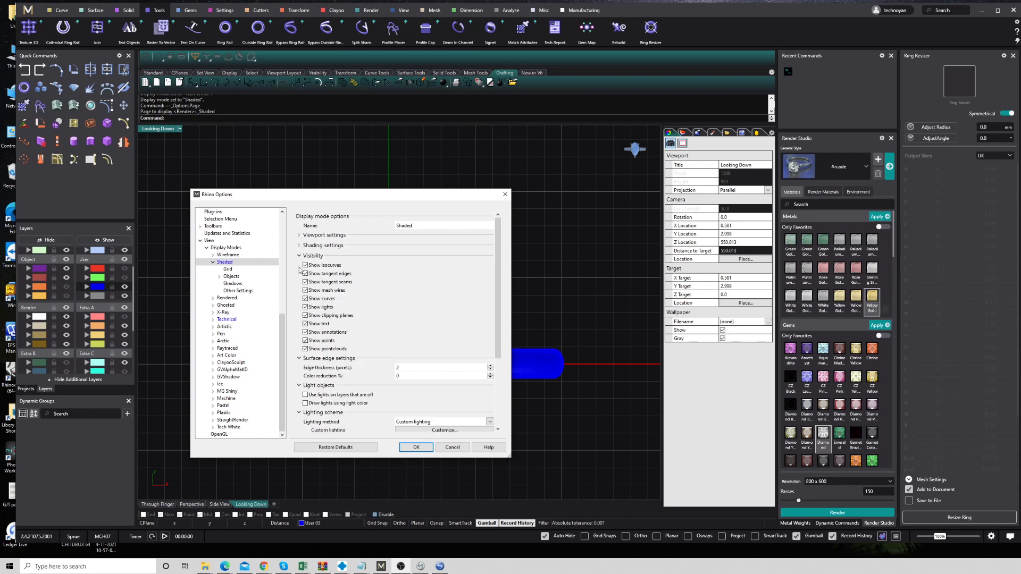
left_click(300, 255)
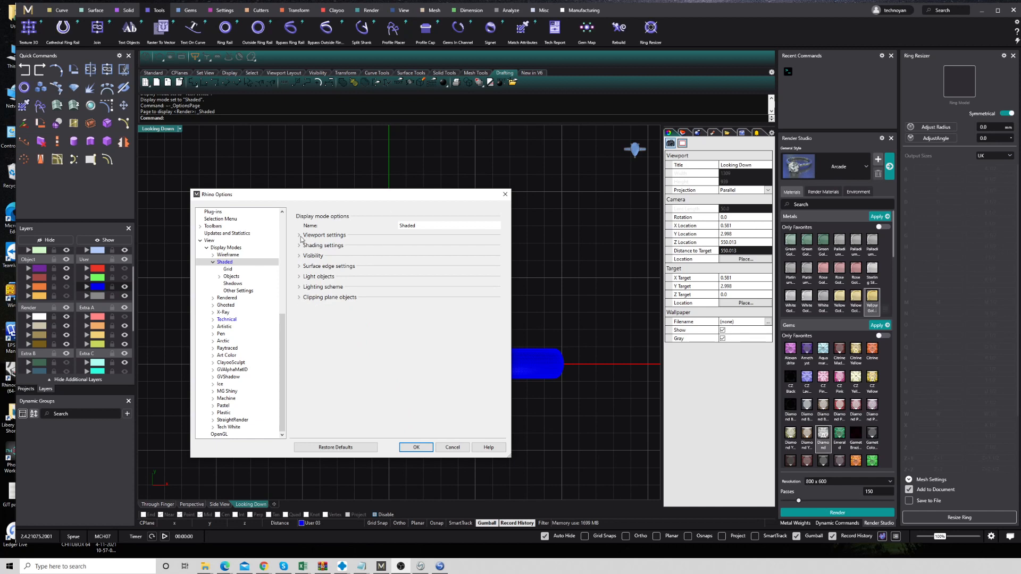
left_click(299, 235)
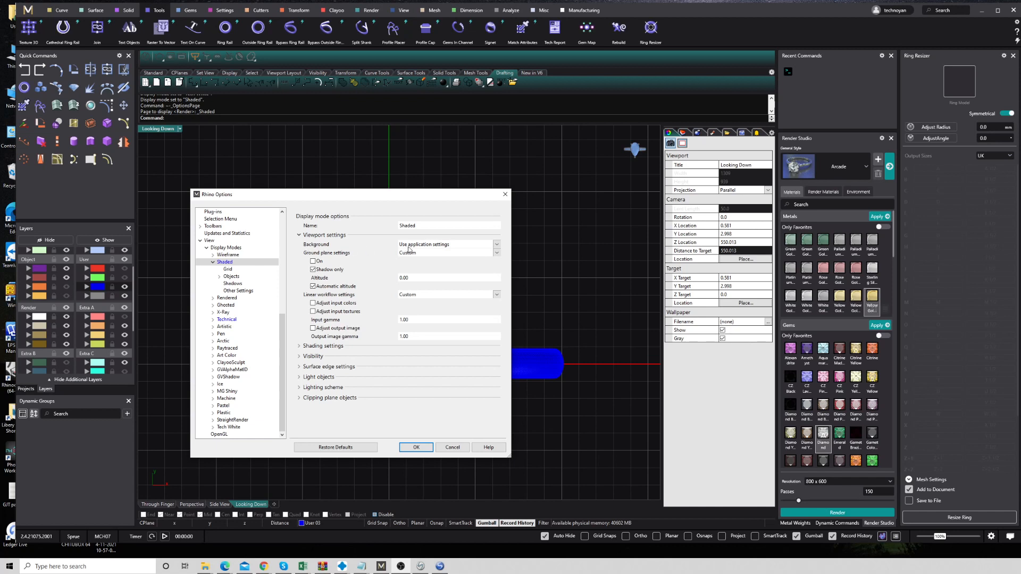
left_click(448, 245)
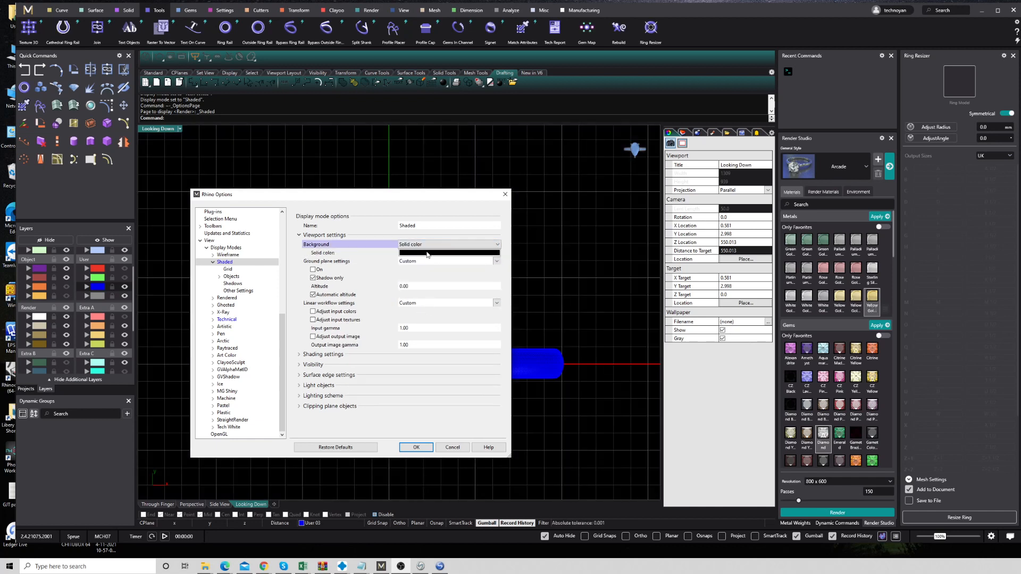
Pick White as the solid background colour and confirm the Shaded mode settings.
left_click(448, 245)
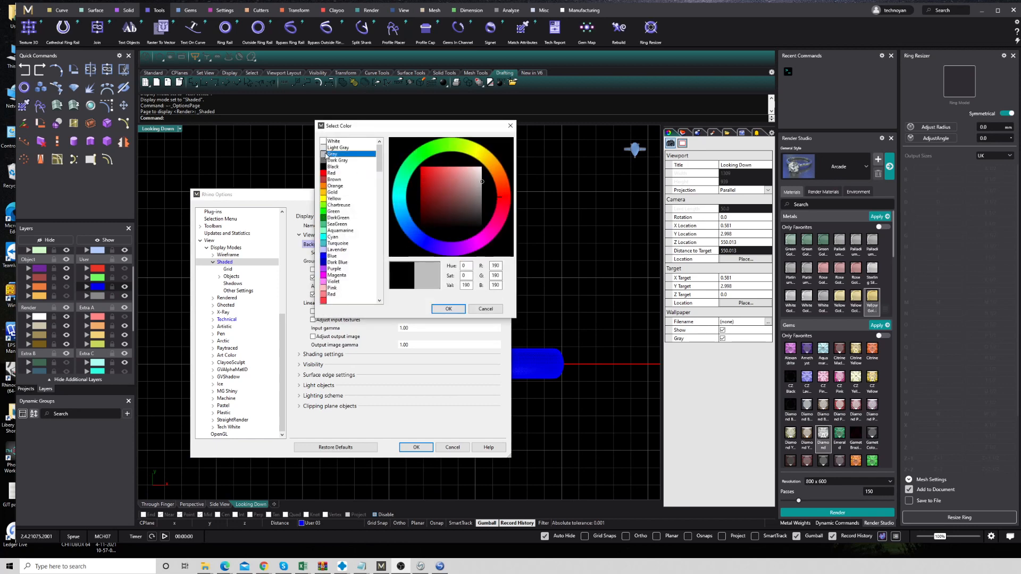
left_click(448, 308)
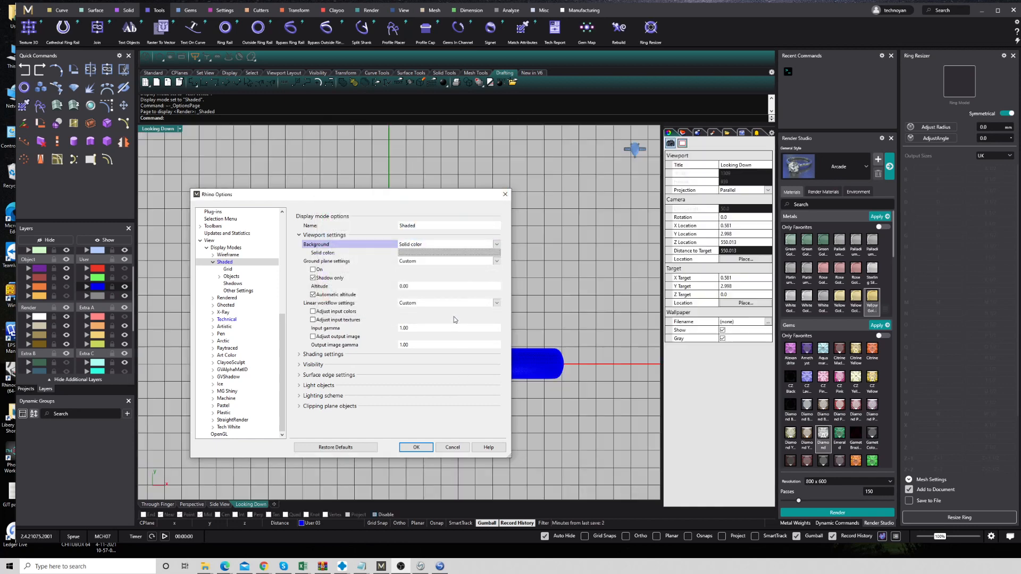
left_click(448, 244)
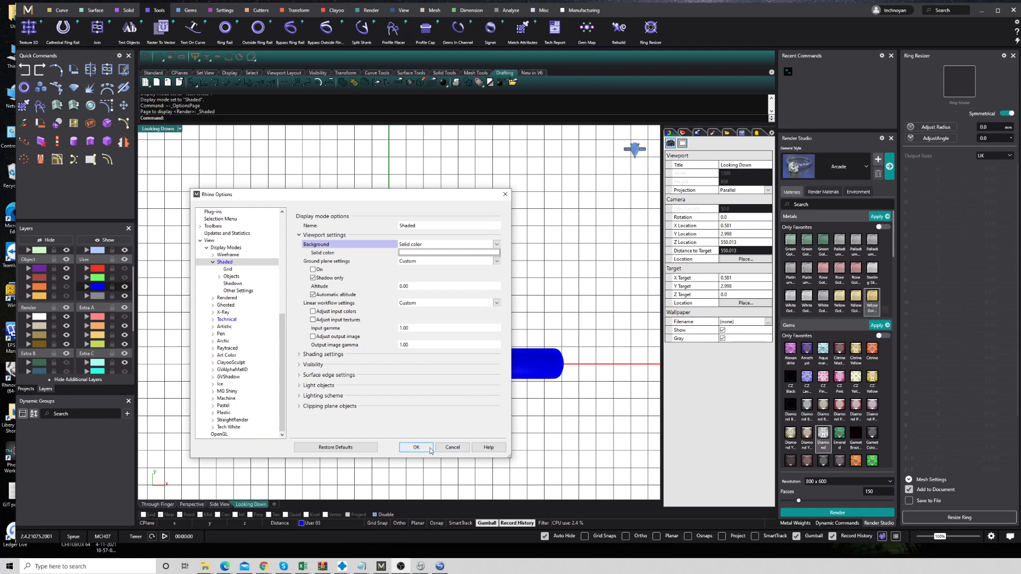
mouse_move(427, 450)
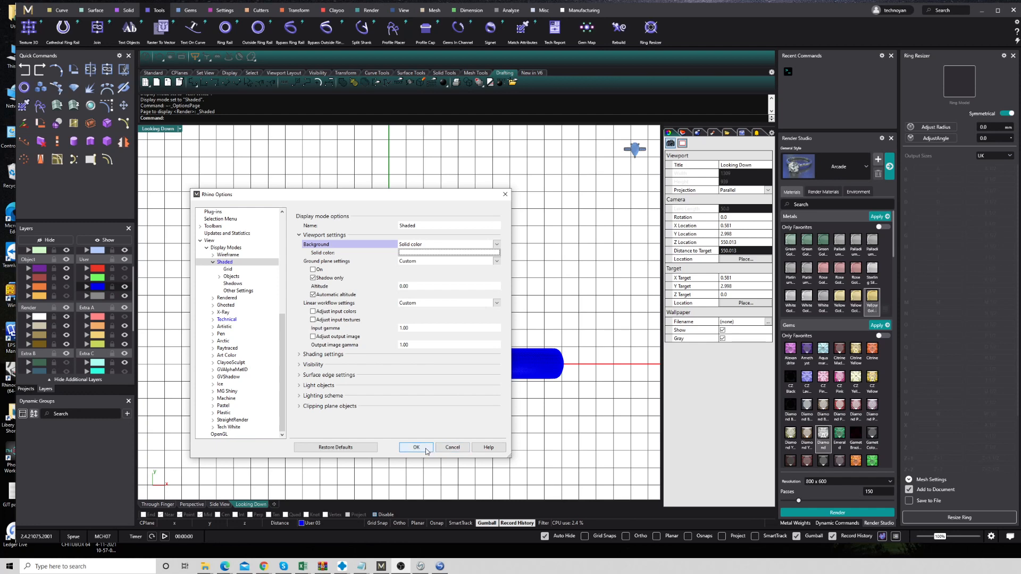
left_click(416, 448)
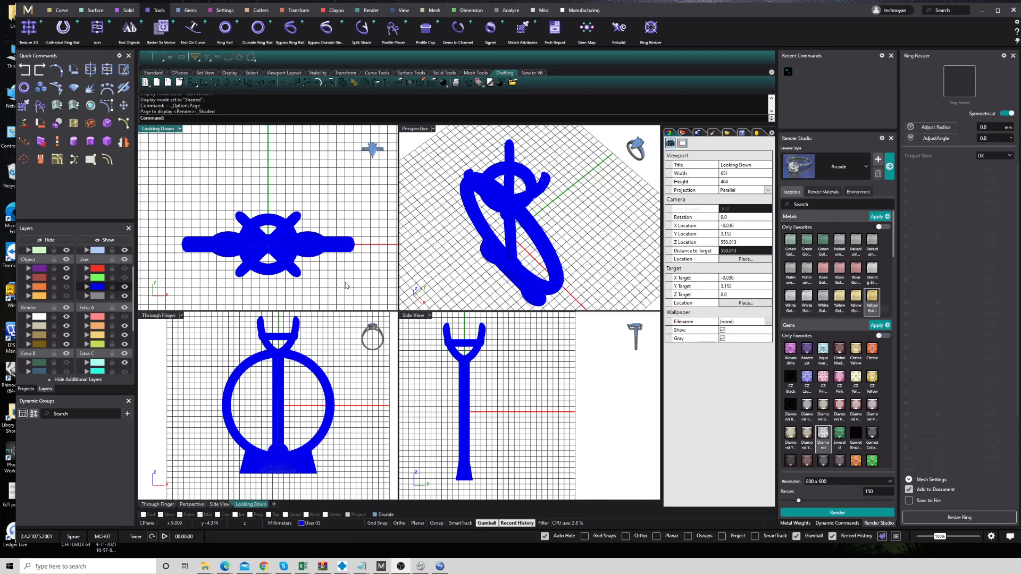
mouse_move(345, 285)
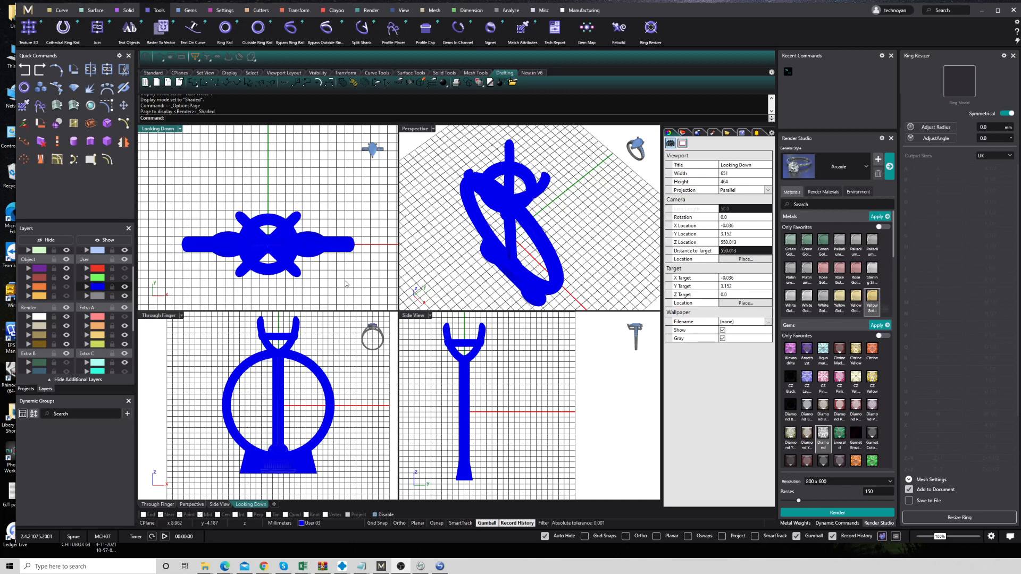